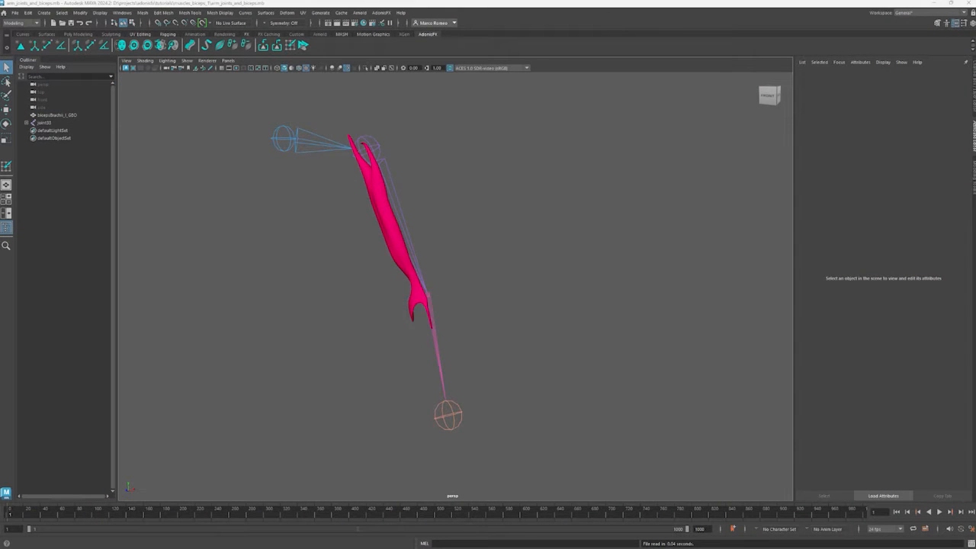
{"action": "mouse_move", "coordinate": [145, 409]}
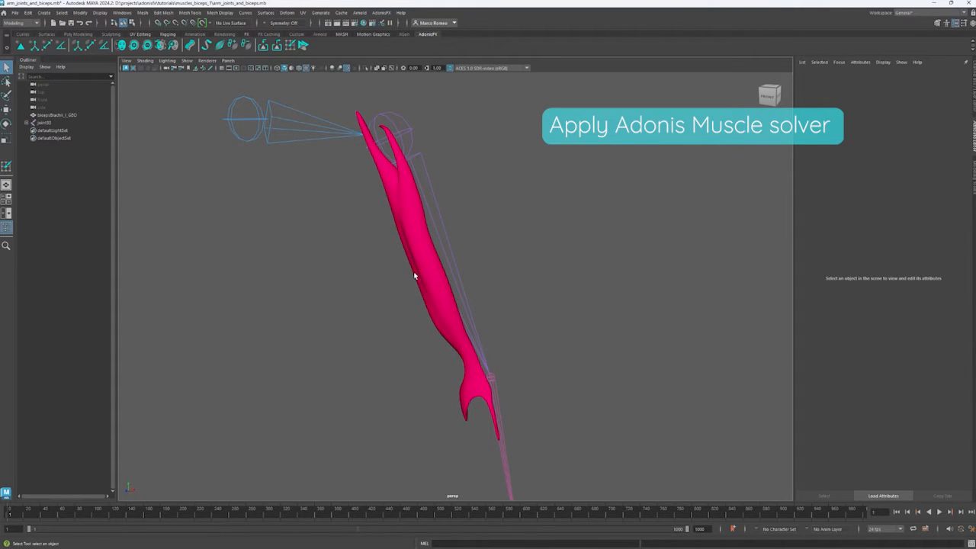
Apply an AdonisFX muscle solver to bicepsBrachii_l_GEO and expand its Gravity settings
{"action": "left_click", "coordinate": [57, 114]}
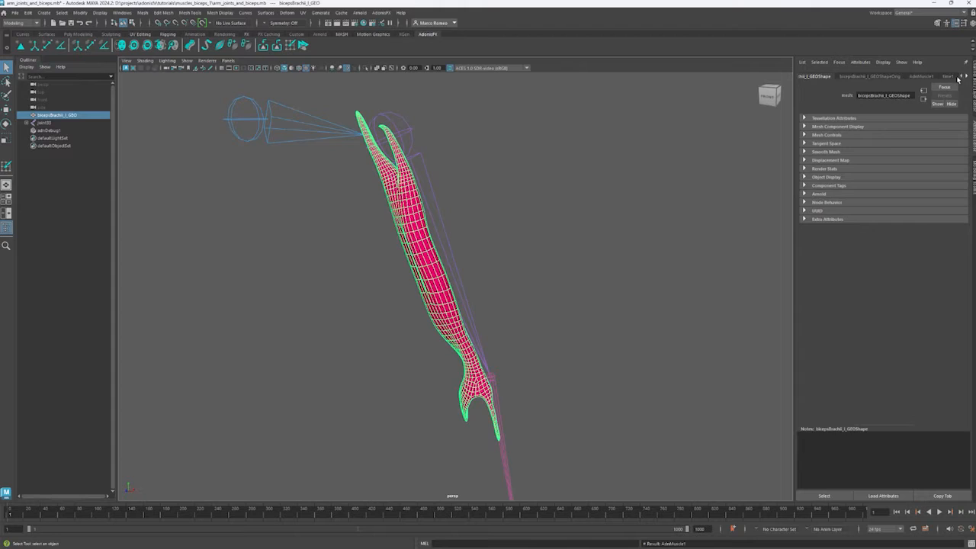
{"action": "left_click", "coordinate": [924, 75]}
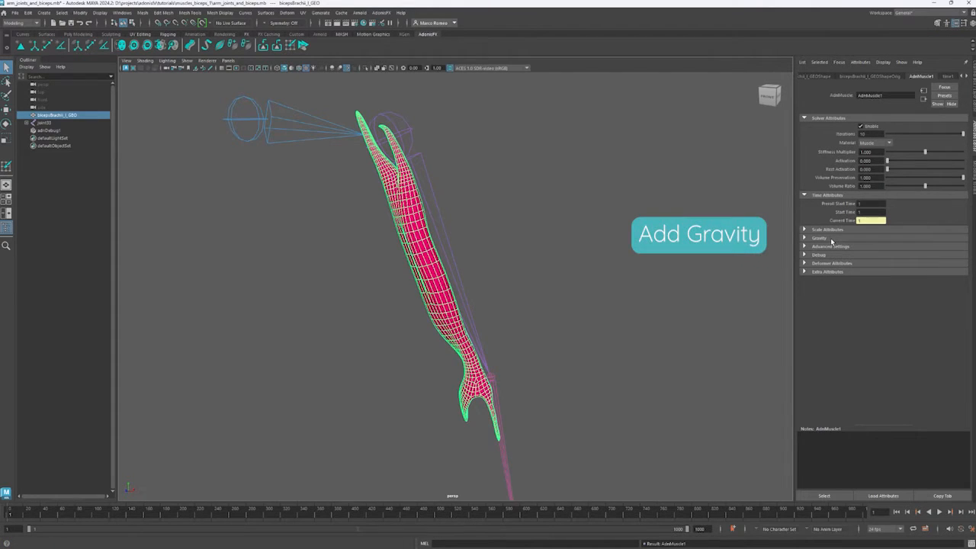
{"action": "left_click", "coordinate": [804, 238]}
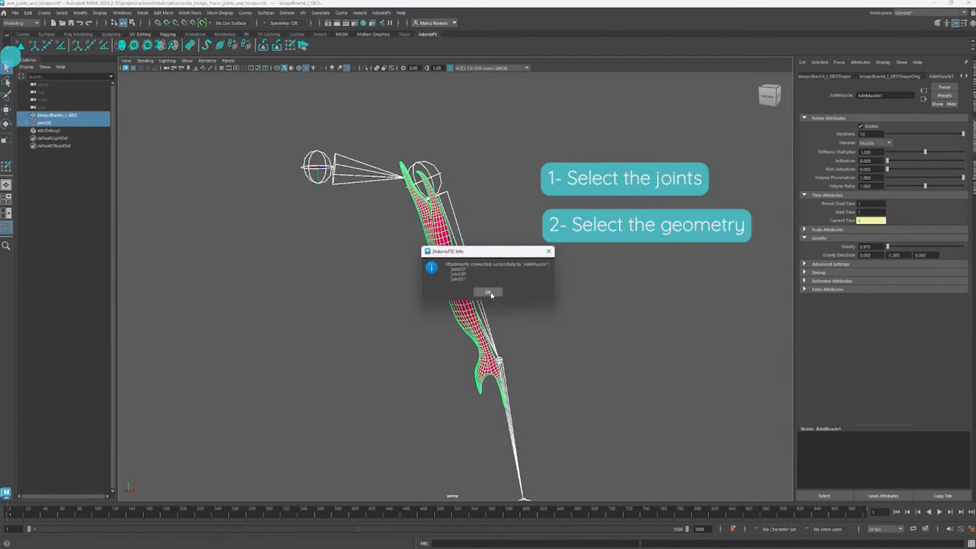
Dismiss the Add Attachments confirmation after attaching the biceps to the arm joints
{"action": "left_click", "coordinate": [487, 292]}
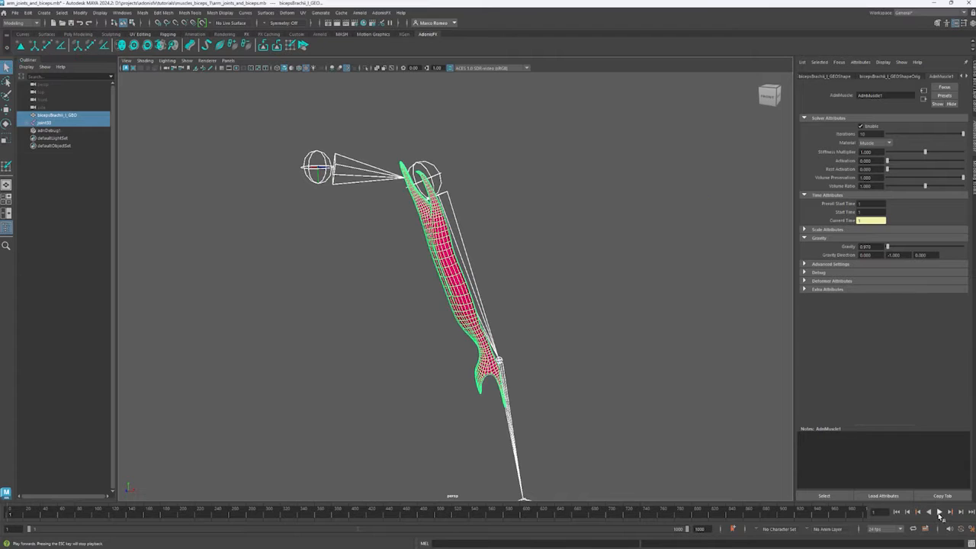
{"action": "left_click", "coordinate": [938, 513]}
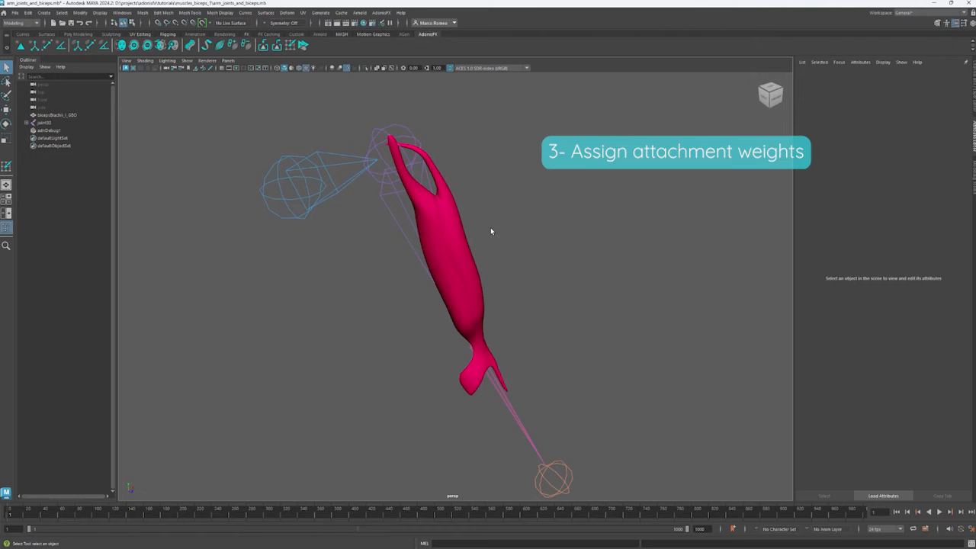
{"action": "mouse_move", "coordinate": [478, 249]}
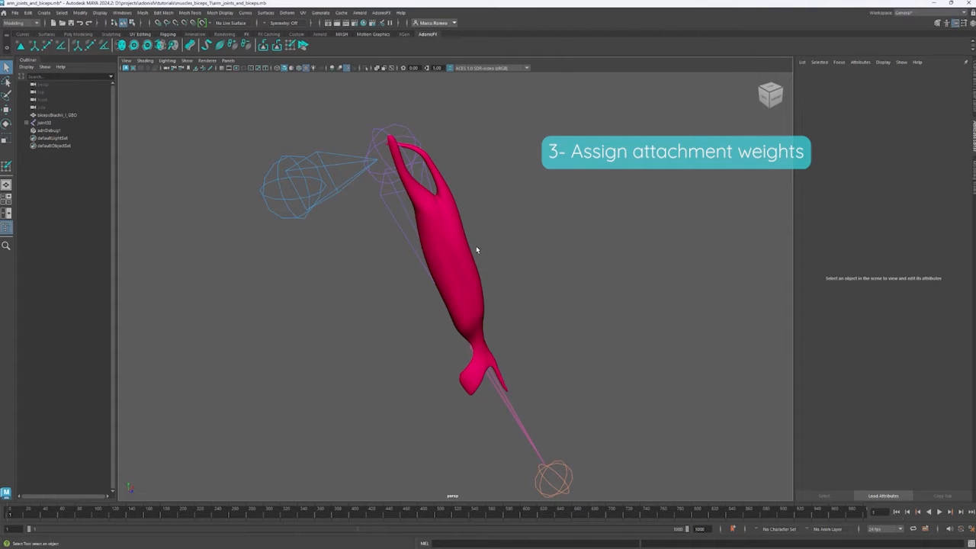
Select the biceps muscle mesh to begin weight painting
{"action": "left_click", "coordinate": [57, 116]}
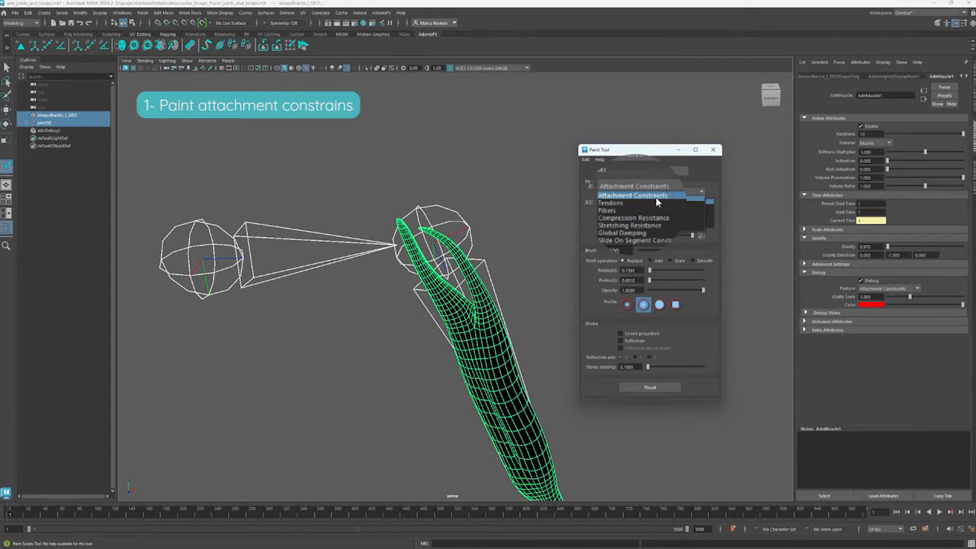
Choose Attachment Constraints as the Paint Tool attribute for the biceps
{"action": "left_click", "coordinate": [649, 196]}
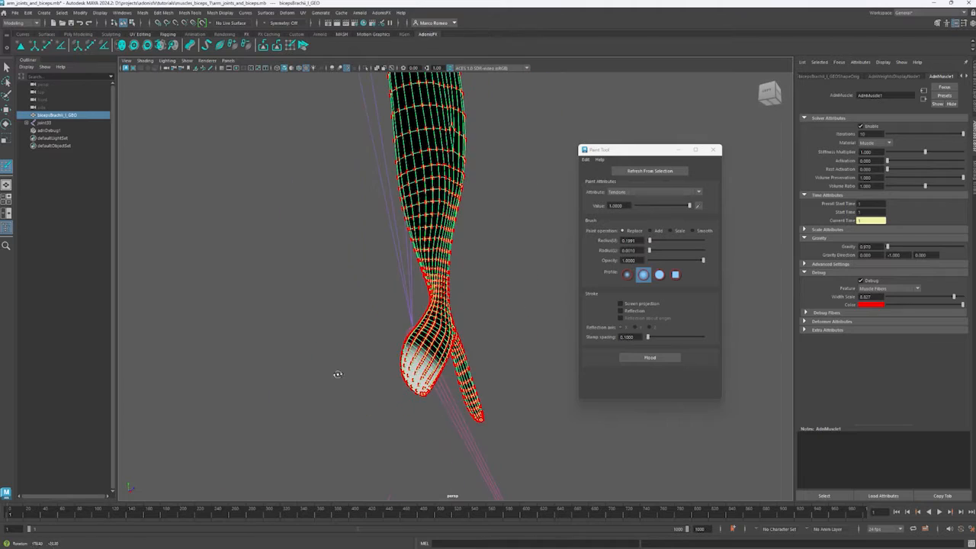
Inspect the painted lower tendon end, then close the Paint Tool with fibers shown
{"action": "left_click_drag", "start_coordinate": [338, 373], "coordinate": [552, 353]}
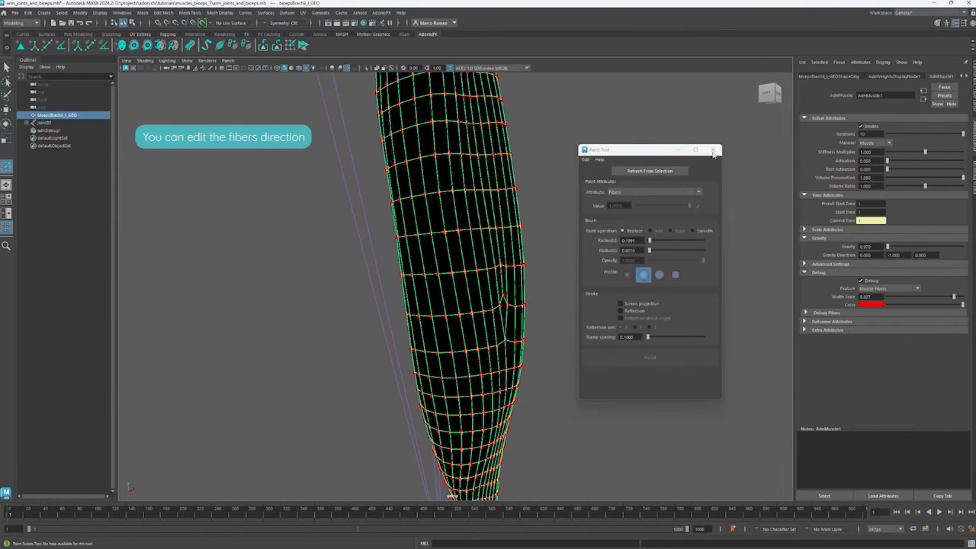
{"action": "left_click", "coordinate": [713, 149]}
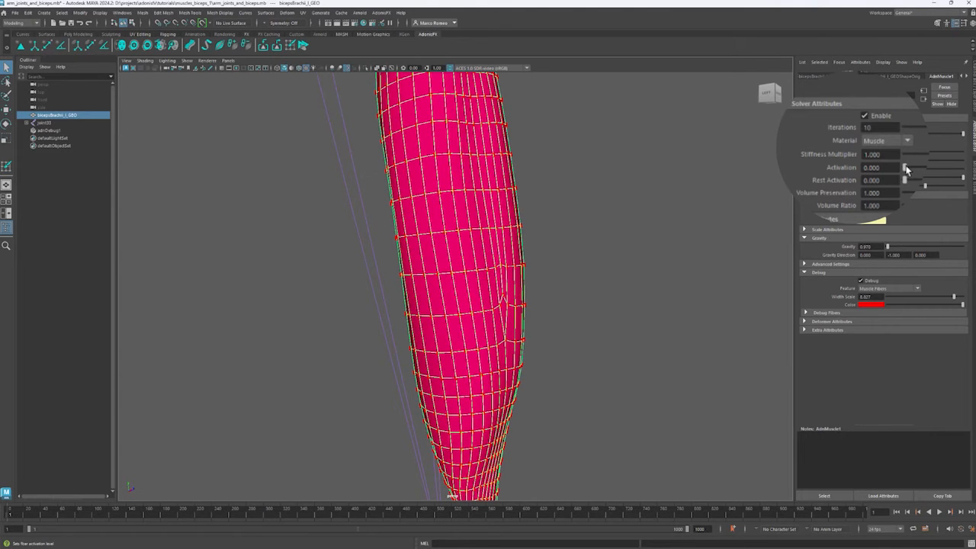